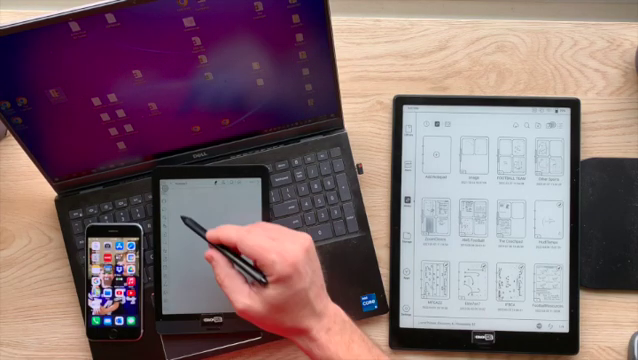
mouse_move(216, 230)
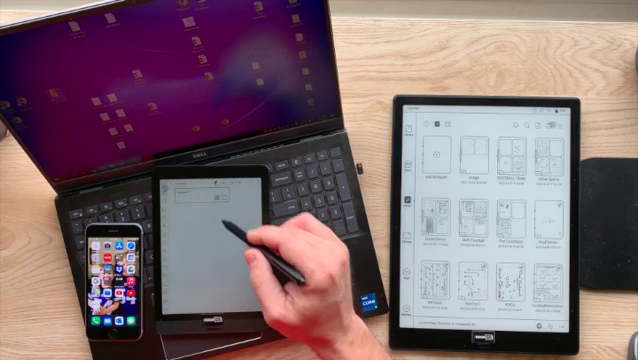
Step: Open a blank CoachPad note page on the smaller tablet for stylus writing
left_click(210, 196)
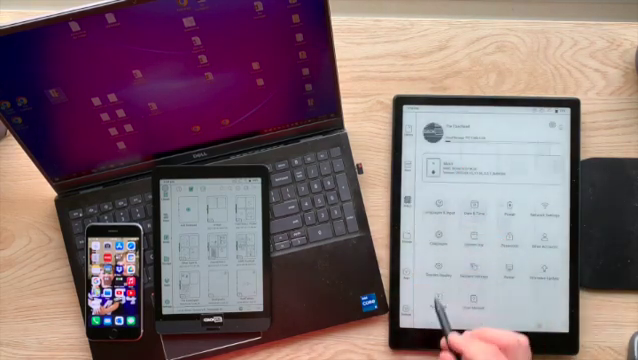
Step: Open the synced lined note page with its header row on the tablet
left_click(470, 300)
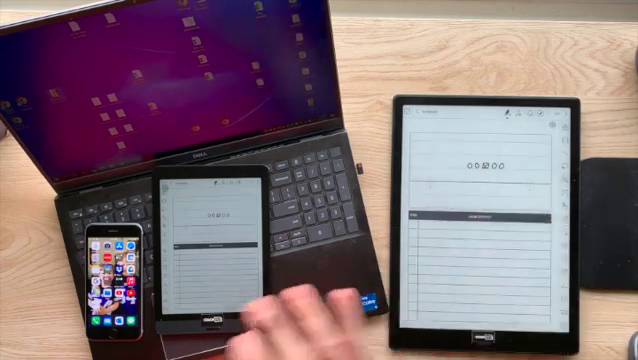
mouse_move(300, 310)
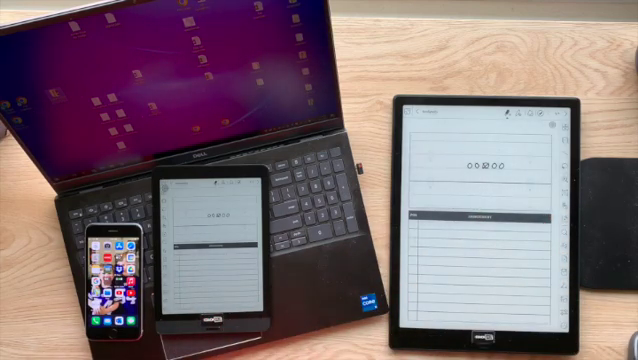
mouse_move(230, 230)
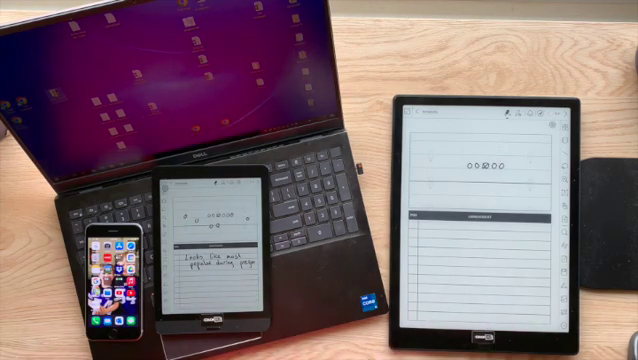
Step: Handwrite 'Looks like most popular during pregn' below the page header
type("Looks like most popular during pregn")
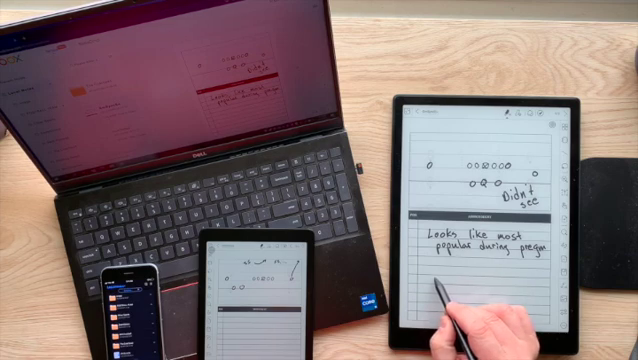
Step: Handwrite 'Need' on a new line under the popularity sentence
type("Need")
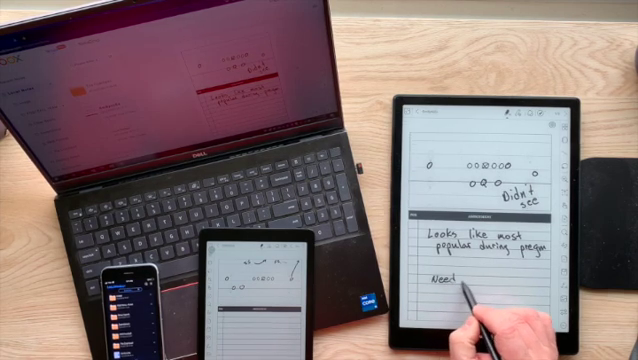